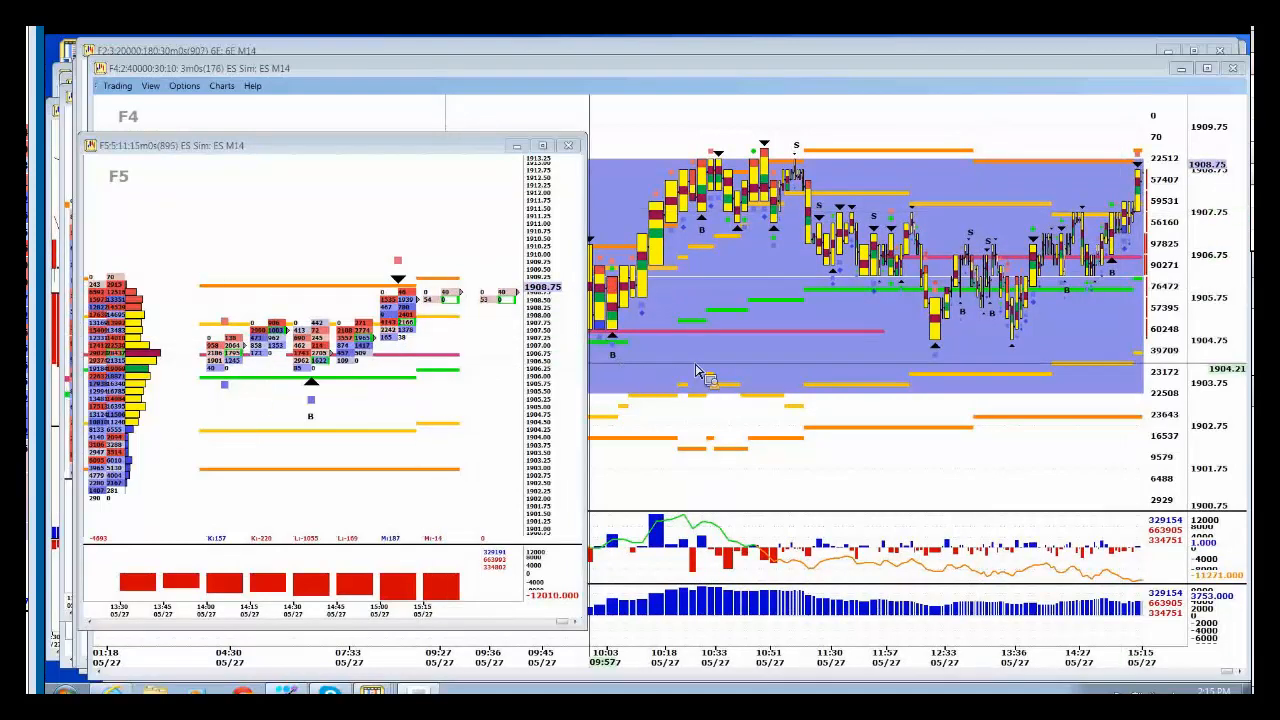
{"action": "mouse_move", "coordinate": [256, 428]}
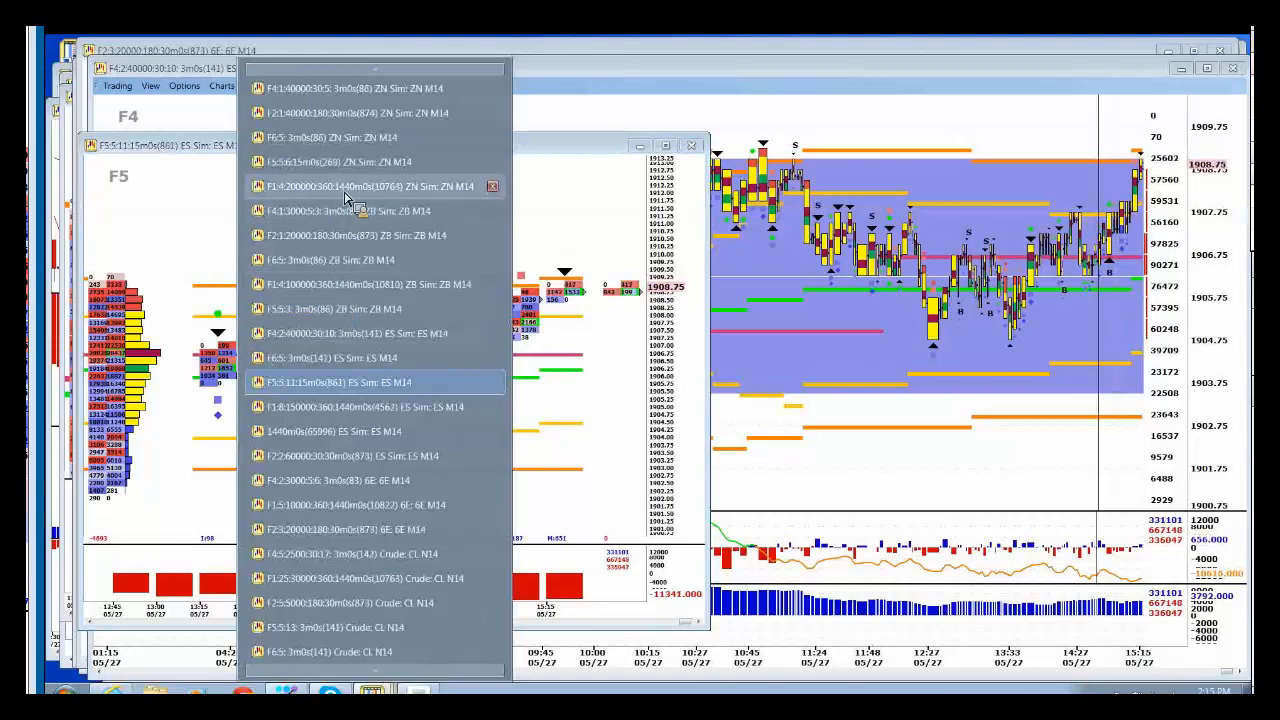
{"action": "left_click", "coordinate": [368, 186]}
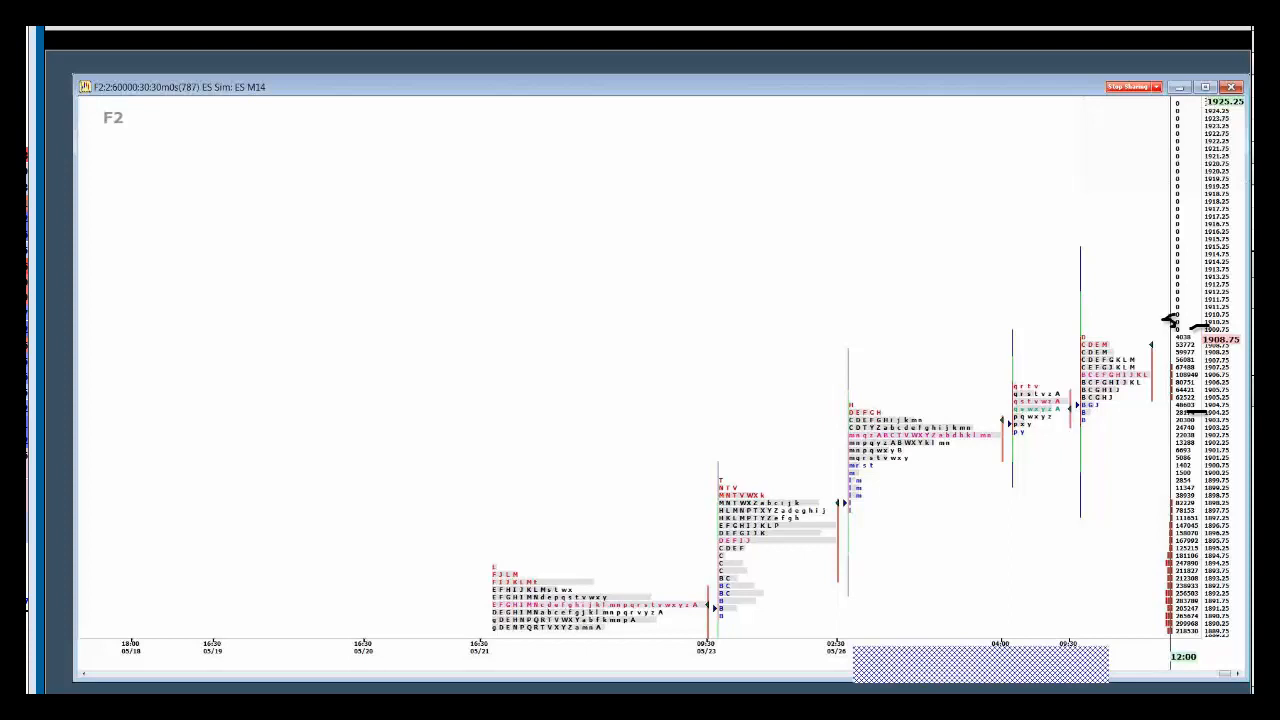
{"action": "mouse_move", "coordinate": [1180, 318]}
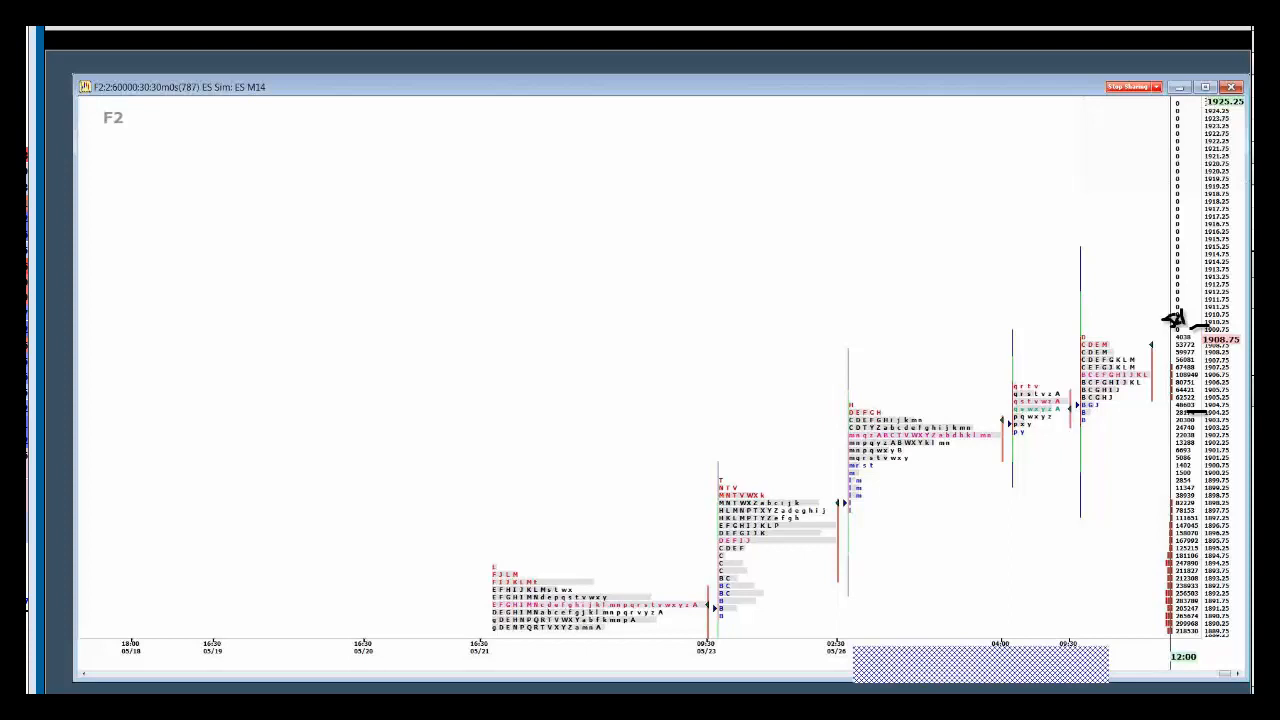
{"action": "mouse_move", "coordinate": [1180, 318]}
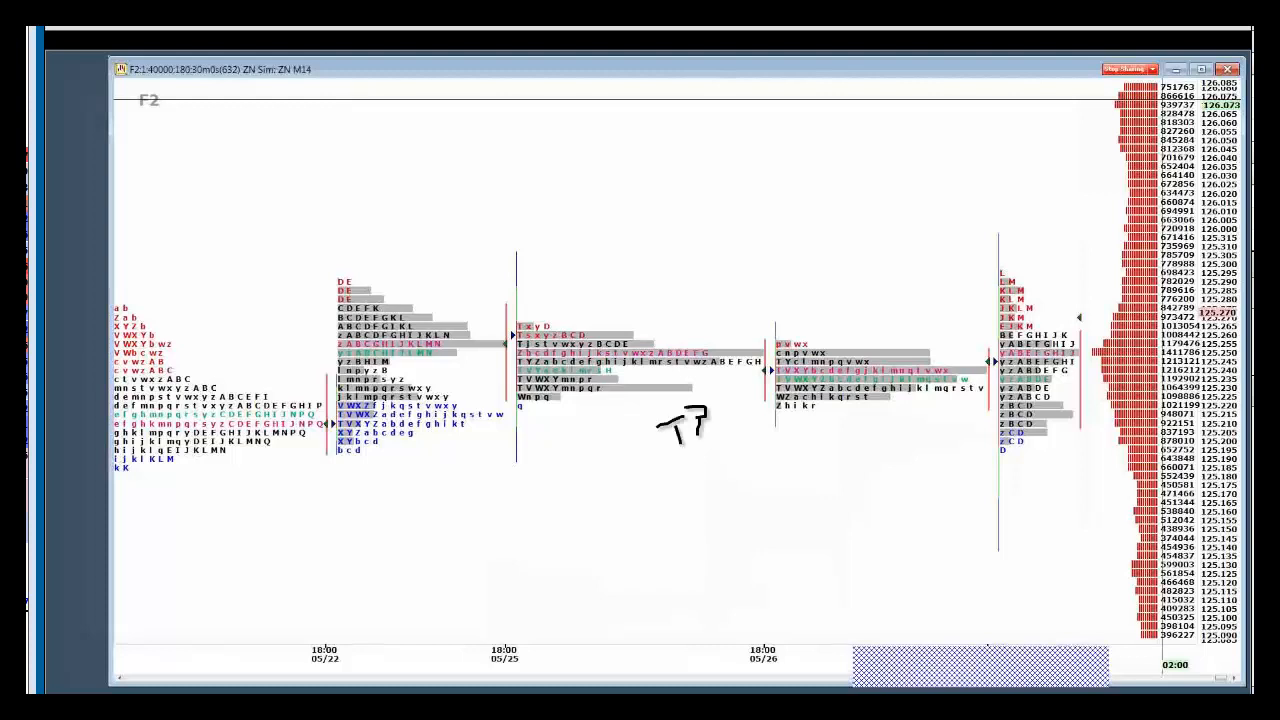
{"action": "mouse_move", "coordinate": [510, 344]}
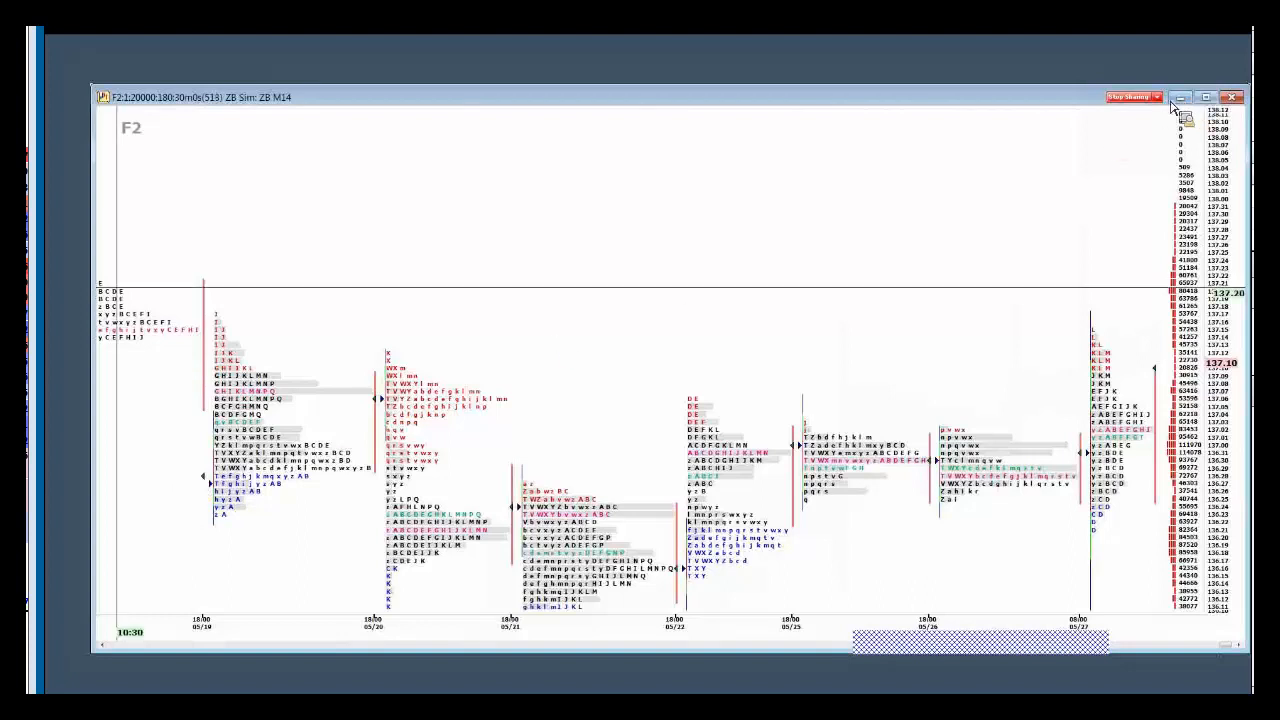
{"action": "mouse_move", "coordinate": [1176, 110]}
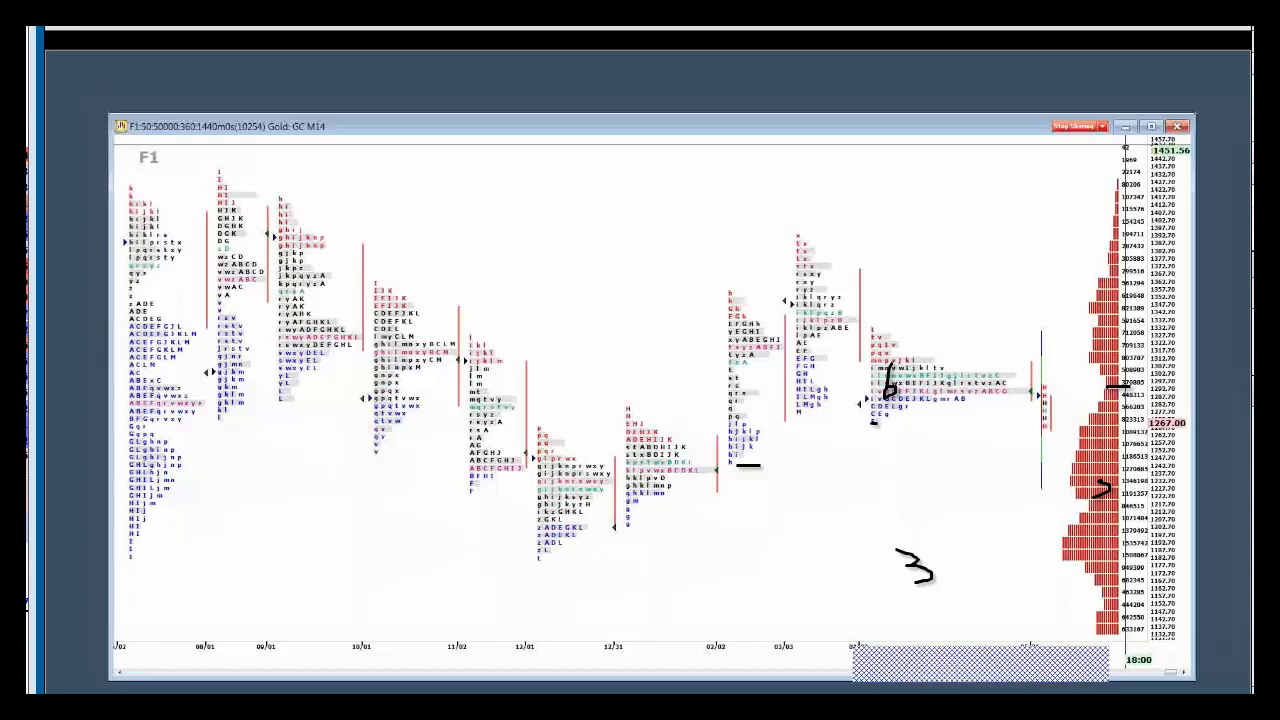
Mark a level near the latest price on the Gold GC M14 profile chart.
{"action": "left_click_drag", "start_coordinate": [936, 548], "coordinate": [964, 576]}
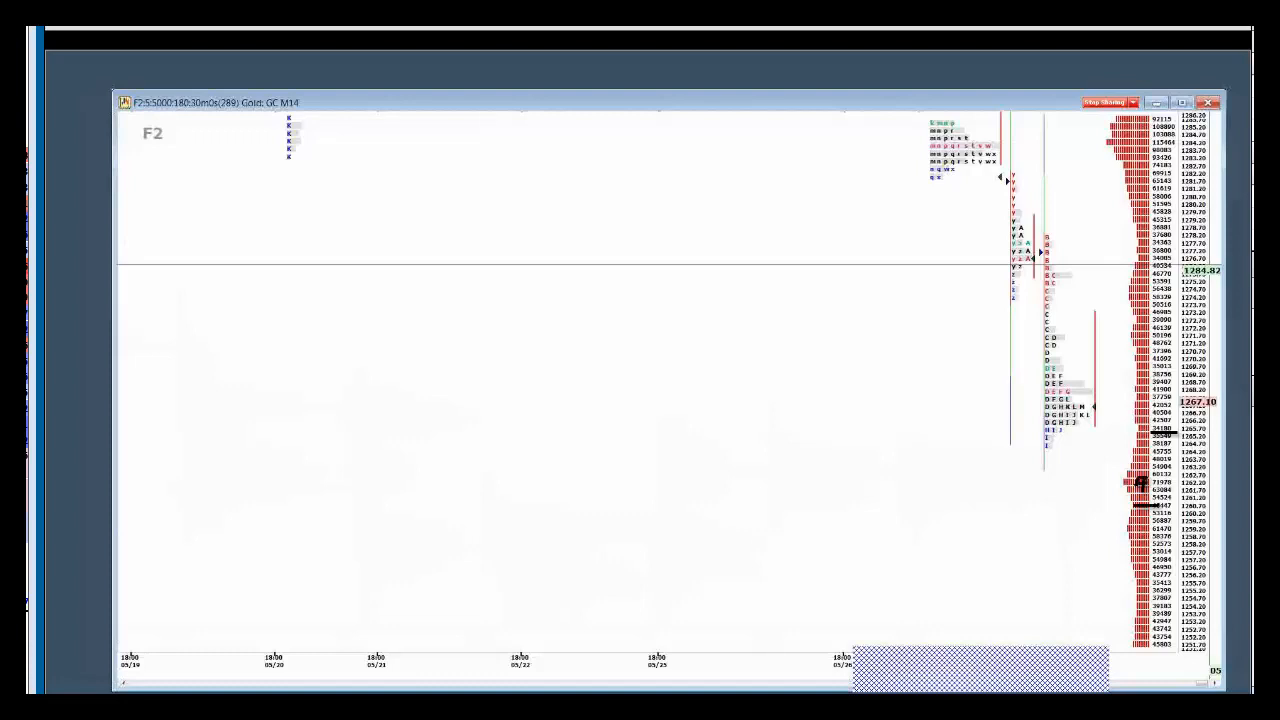
{"action": "mouse_move", "coordinate": [1078, 496]}
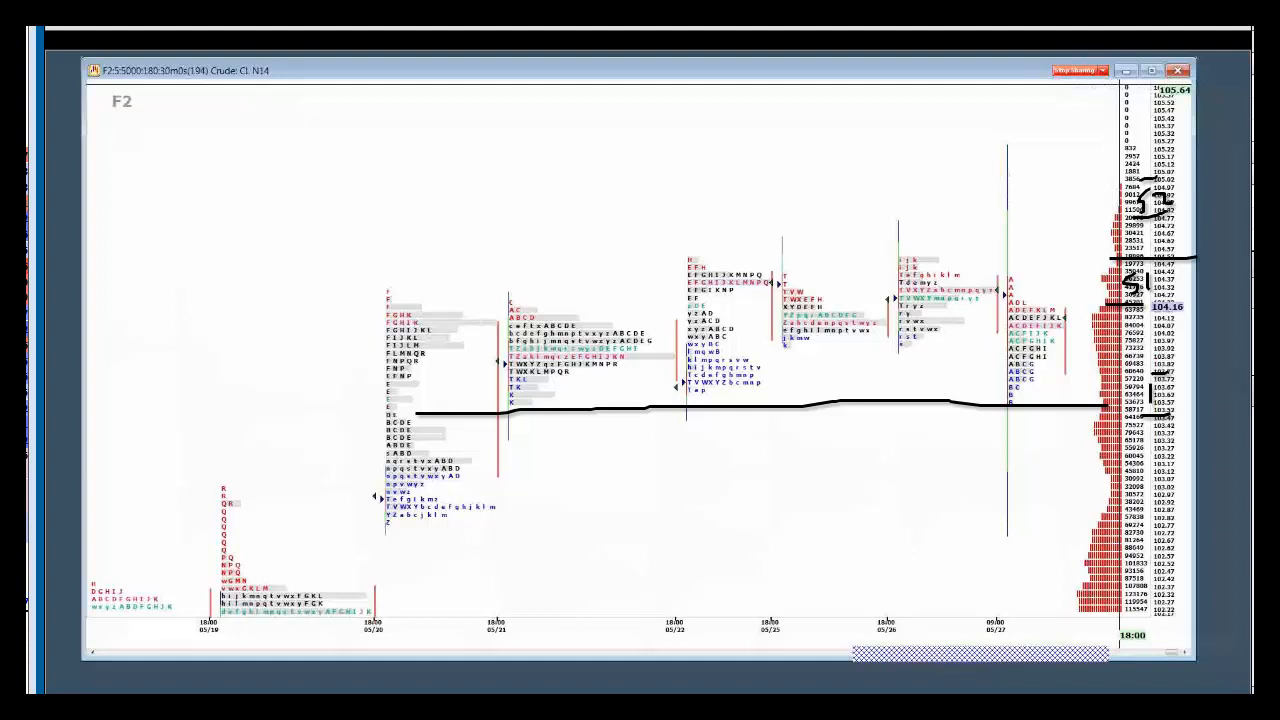
{"action": "mouse_move", "coordinate": [1158, 390]}
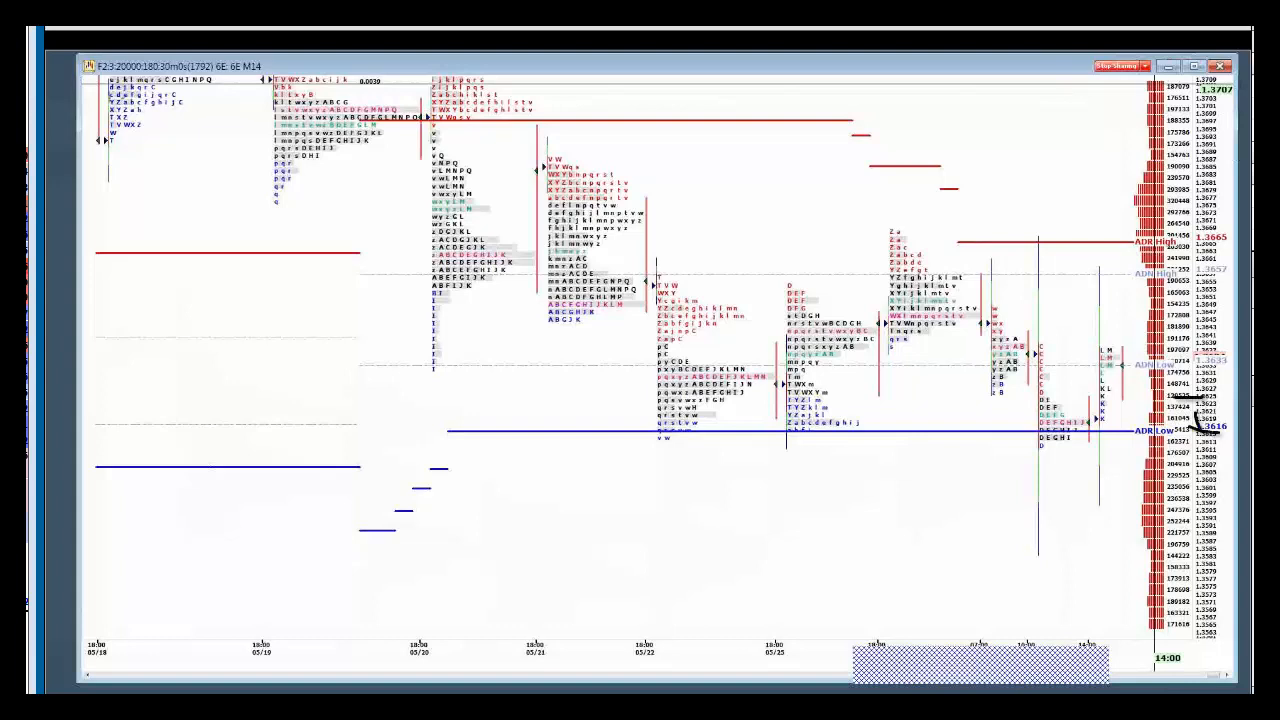
{"action": "mouse_move", "coordinate": [1200, 414]}
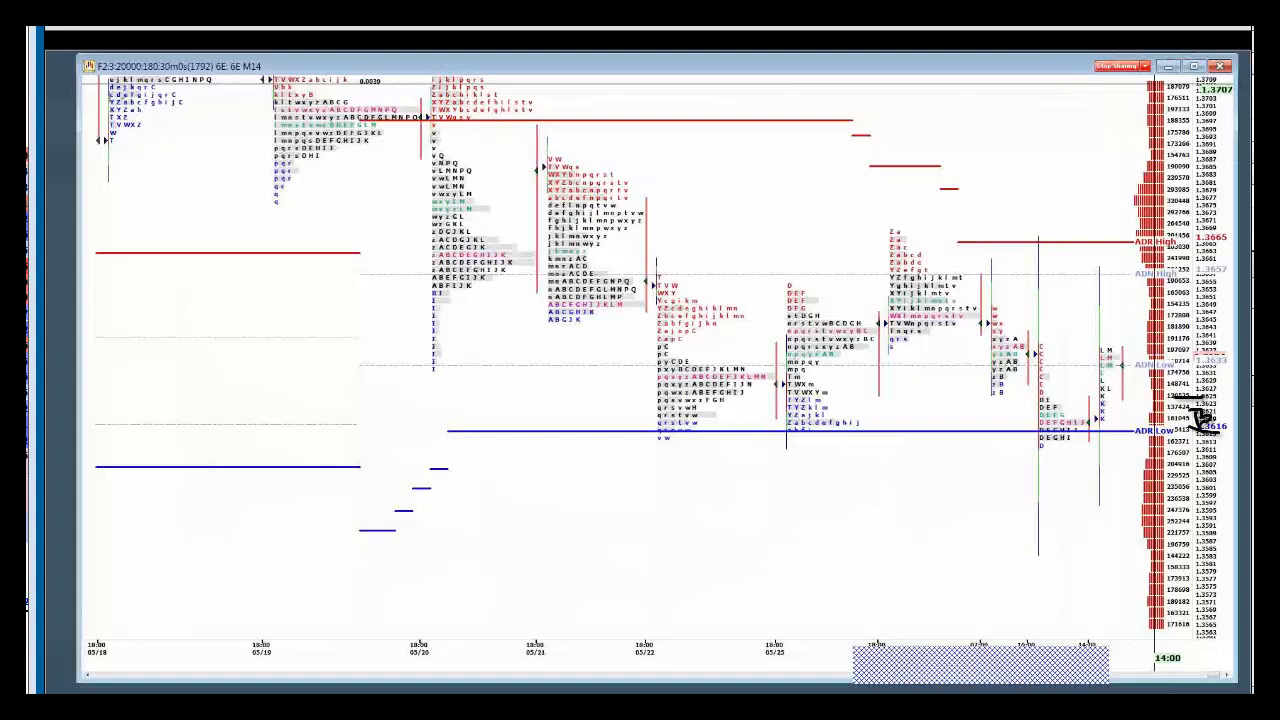